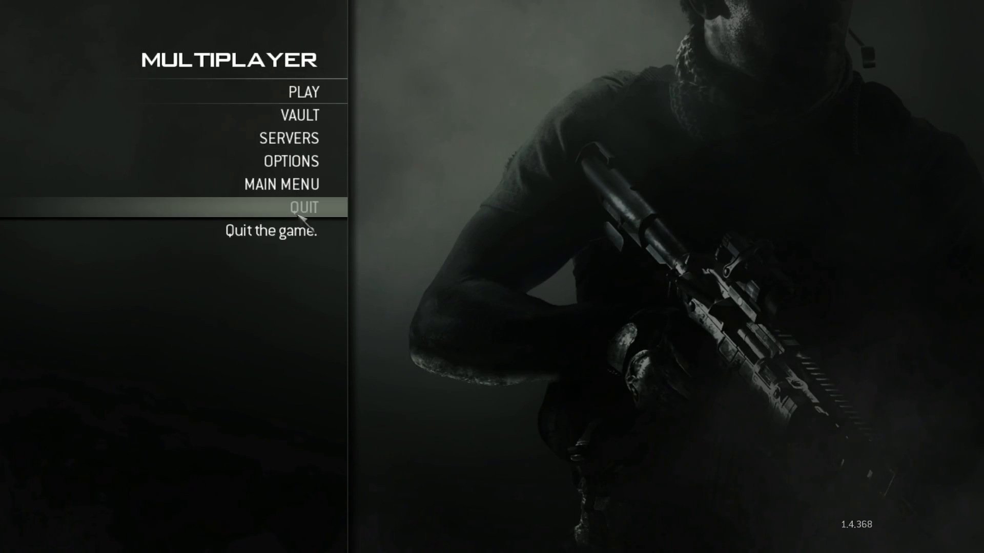
# Quit Modern Warfare 3 from its Multiplayer menu.
pyautogui.click(303, 207)
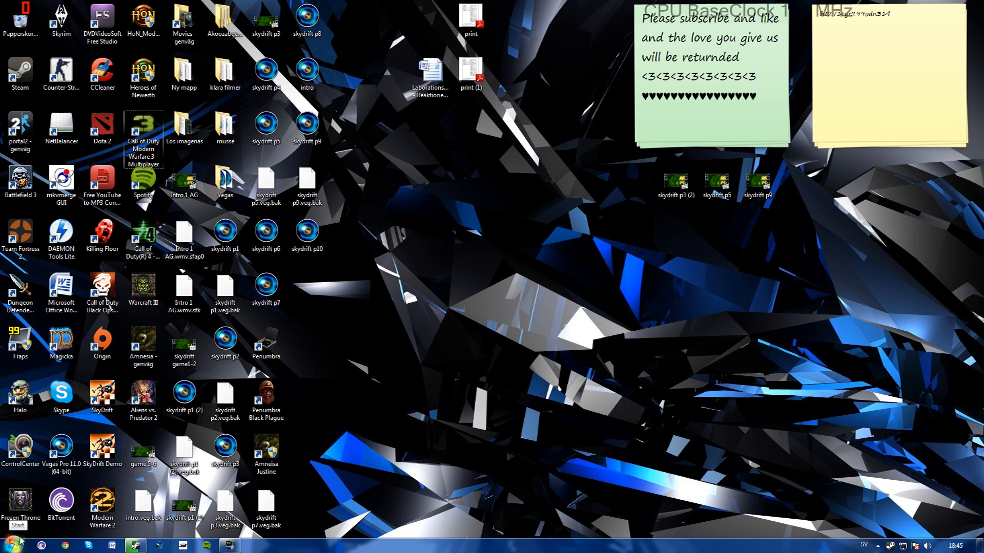
# Run ipconfig in Command Prompt, showing IPv4 192.168.1.72 and gateway 192.168.1.254.
pyautogui.click(12, 543)
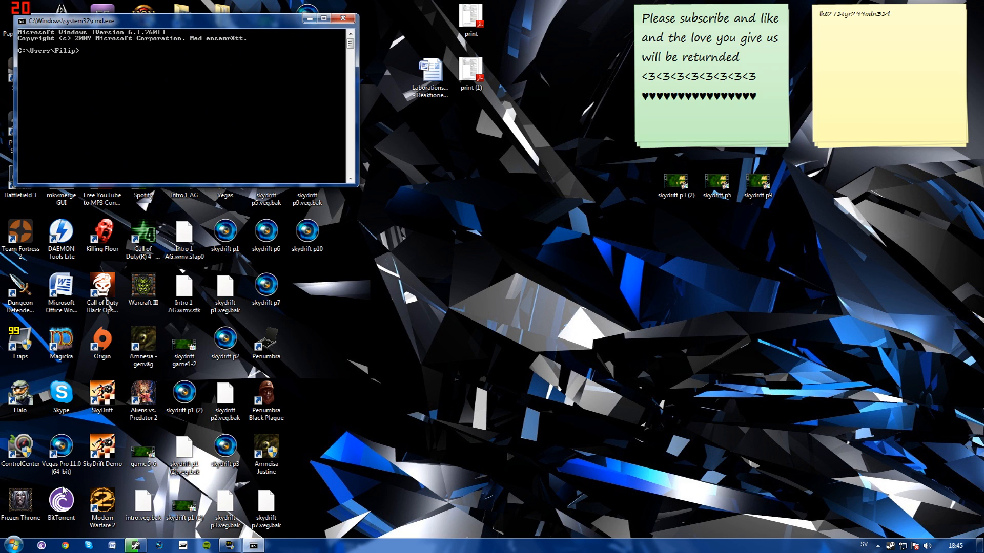
pyautogui.moveTo(115, 52)
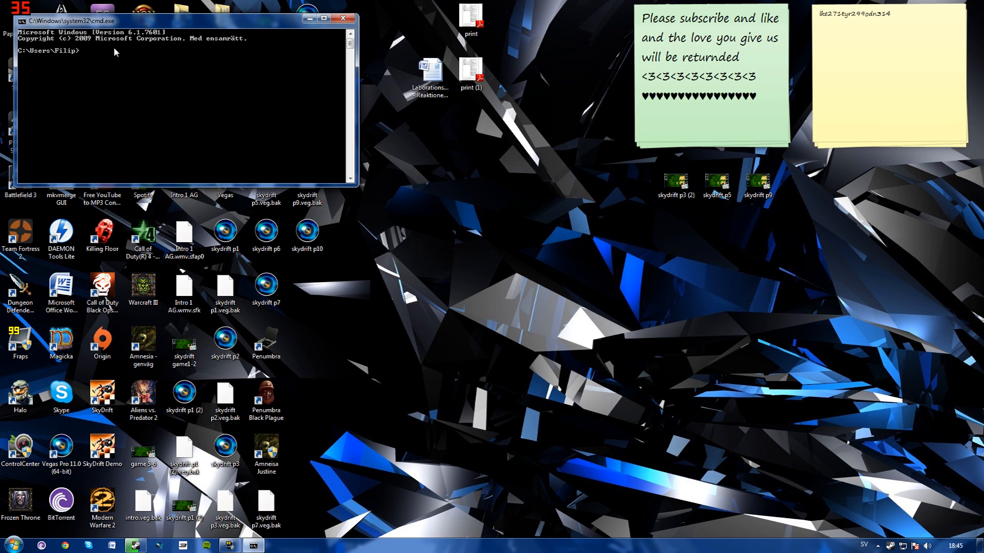
pyautogui.write('i')
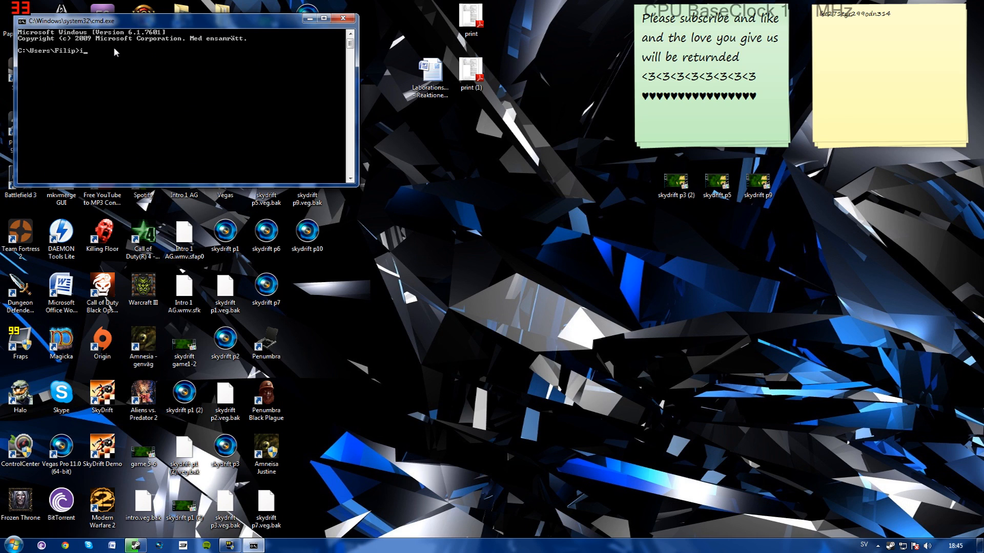
pyautogui.write('pconfig')
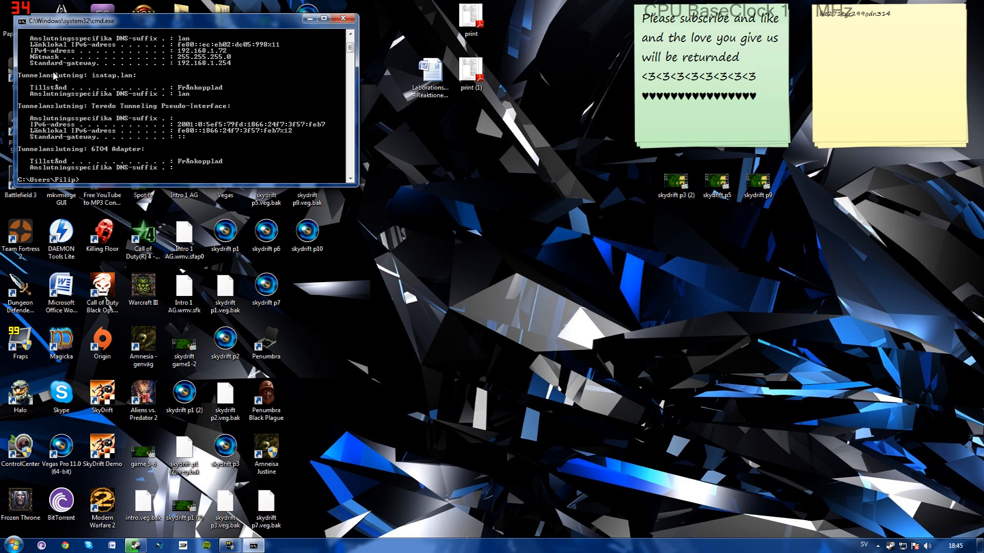
pyautogui.moveTo(184, 67)
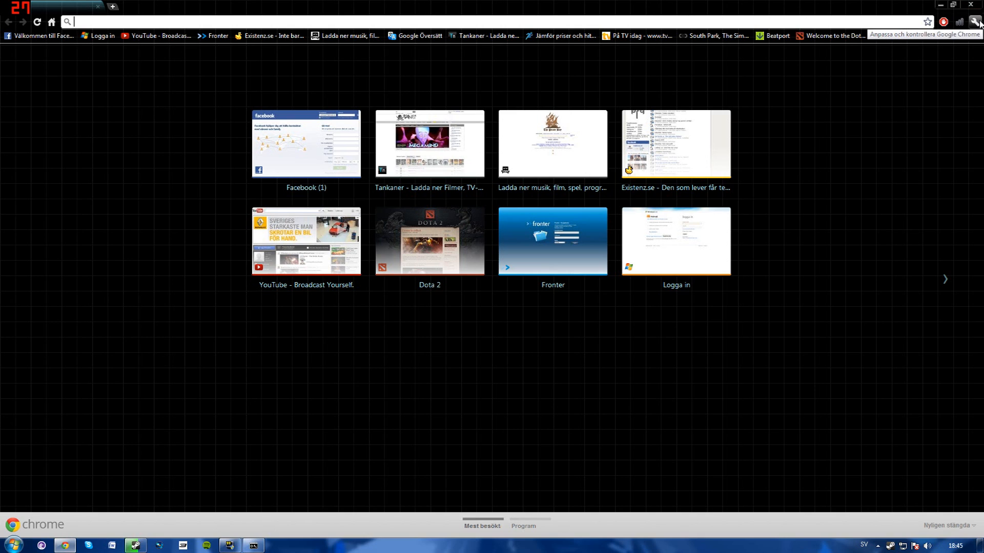
# Load the Thomson Gateway home page at 192.168.1.254 in Chrome.
pyautogui.click(975, 20)
pyautogui.write('192.168.1.254')
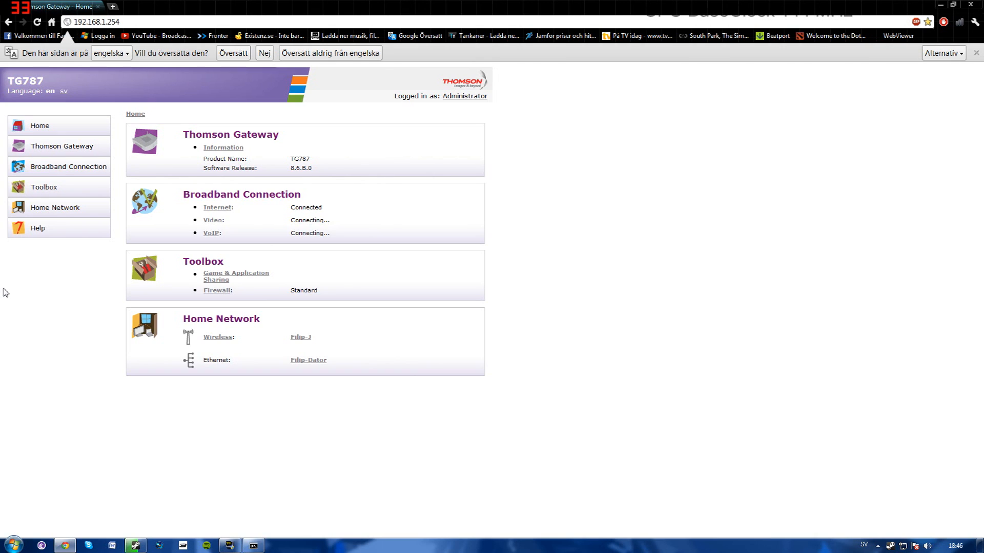
pyautogui.moveTo(41, 305)
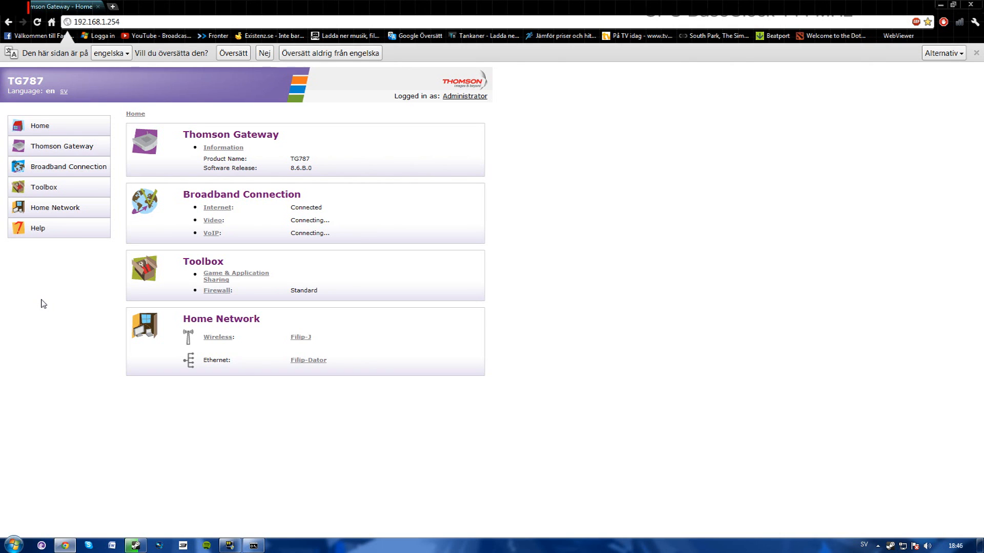
# View Toolbox > Game & Application Sharing, with no games assigned, then minimize the browser.
pyautogui.click(44, 187)
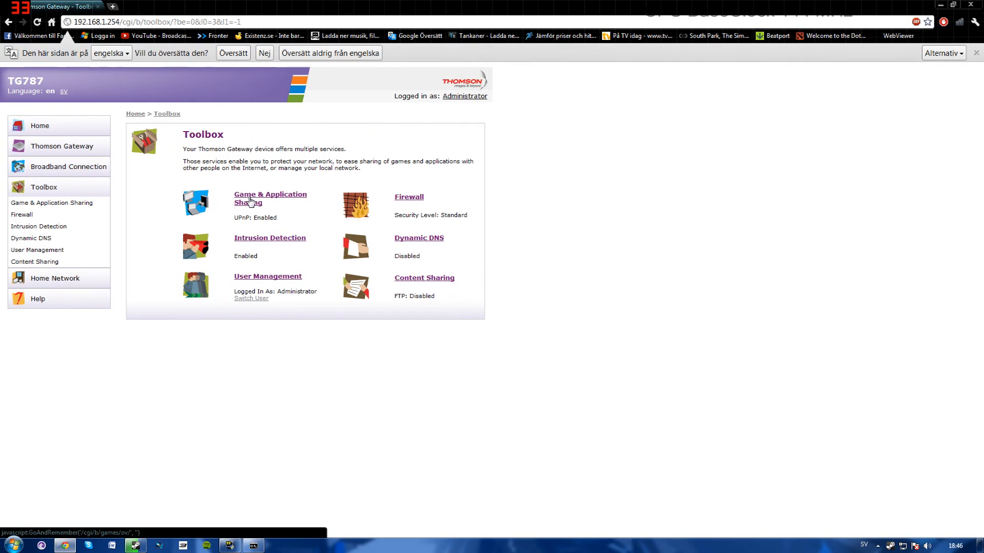
pyautogui.click(270, 197)
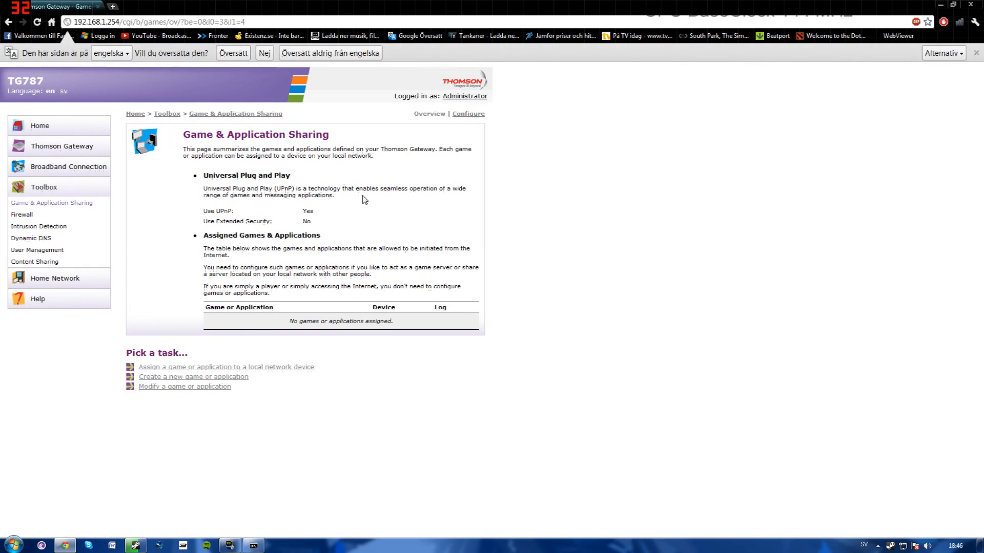
pyautogui.moveTo(202, 212)
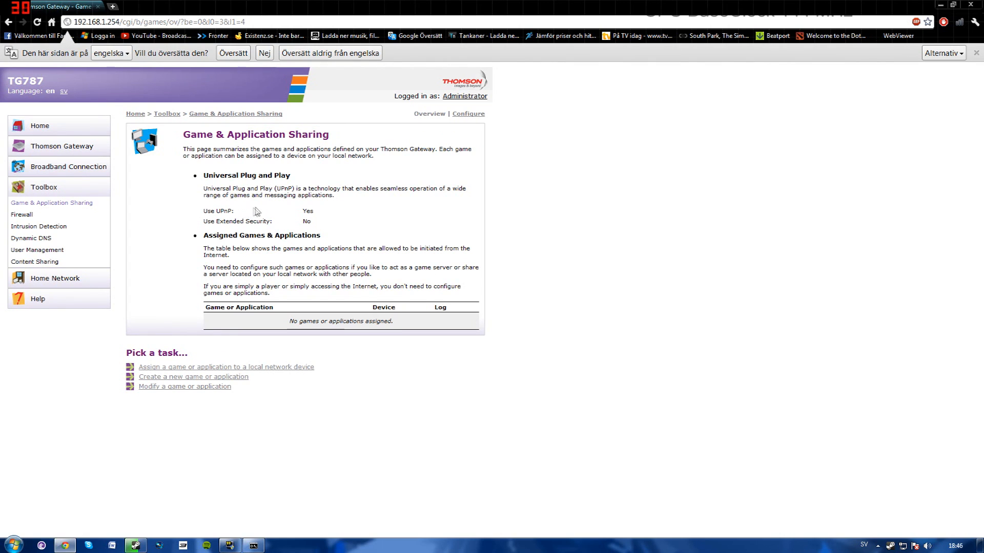
pyautogui.moveTo(475, 120)
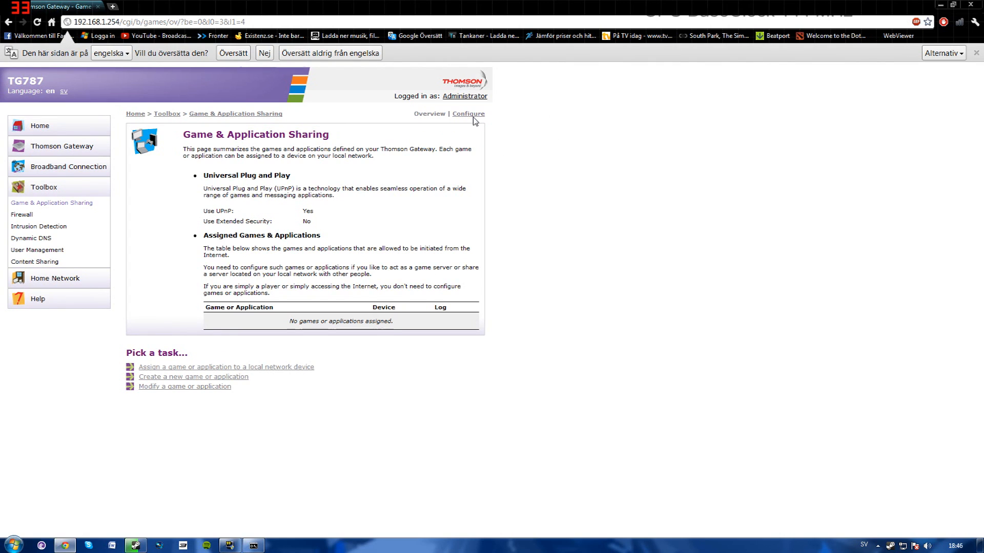
pyautogui.click(467, 114)
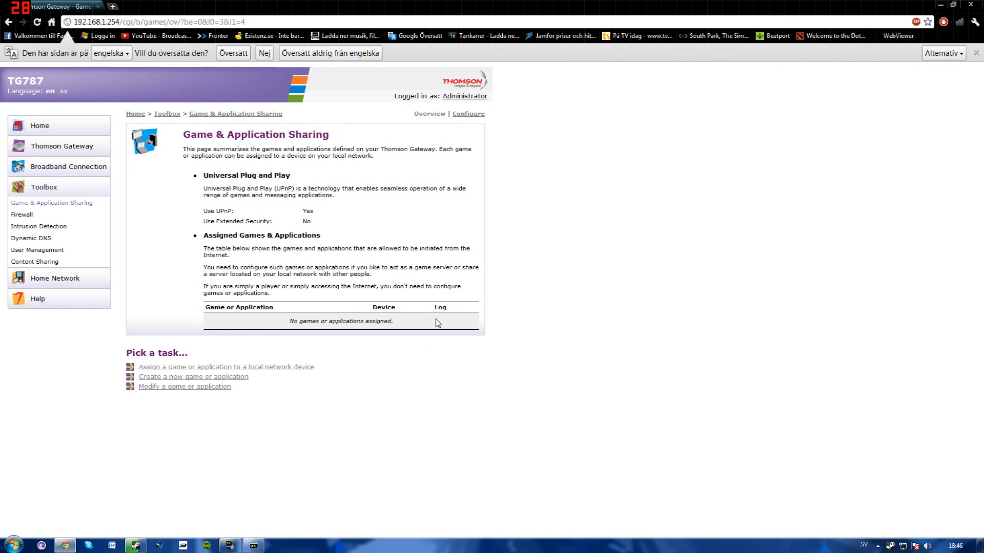
pyautogui.moveTo(440, 317)
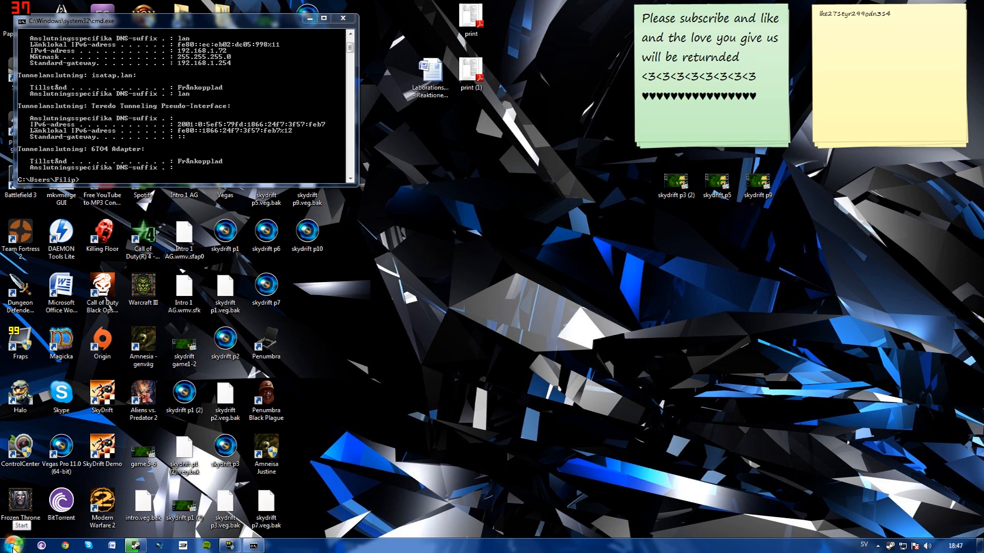
# Search Start for 'nät' and open Nätverk, selecting the TG787 router.
pyautogui.click(13, 544)
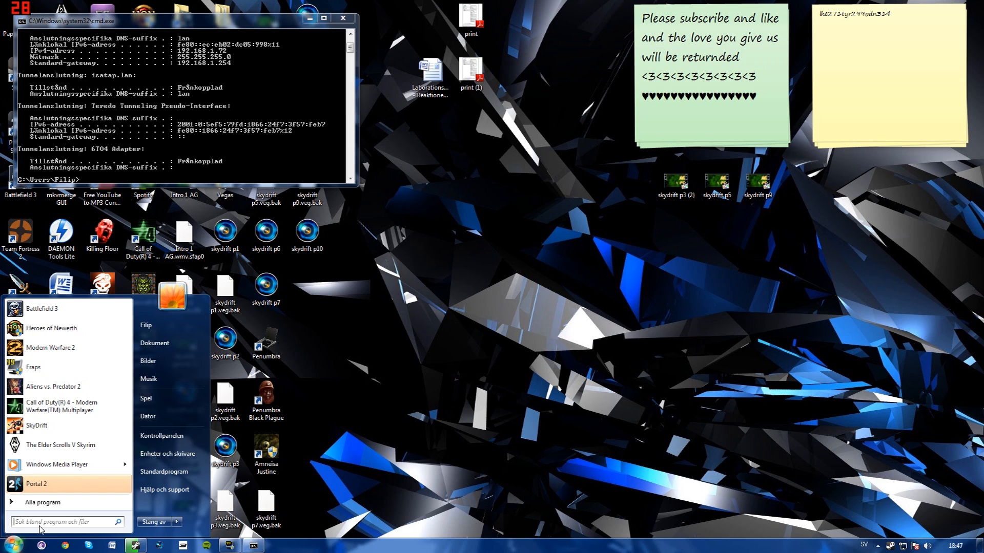
pyautogui.write('nätverk')
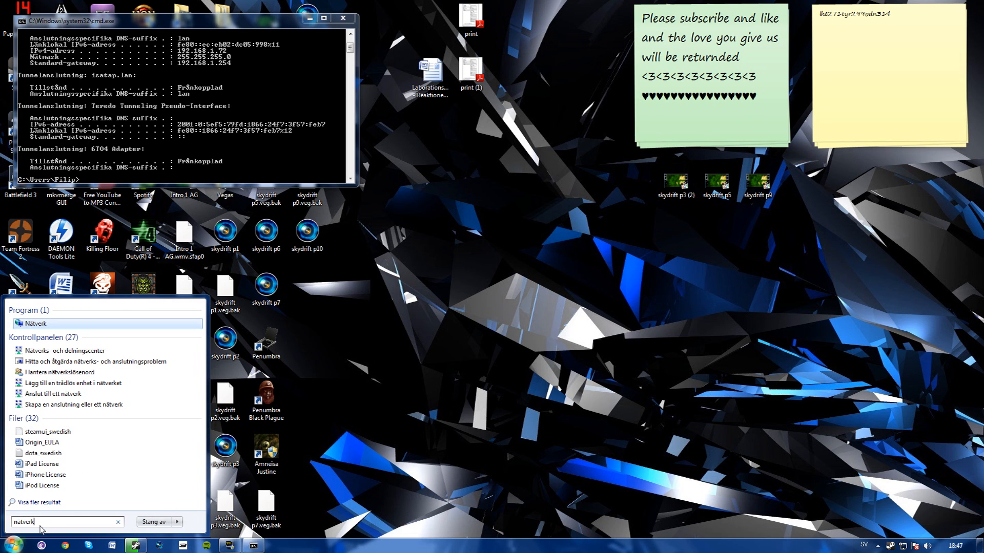
pyautogui.click(37, 323)
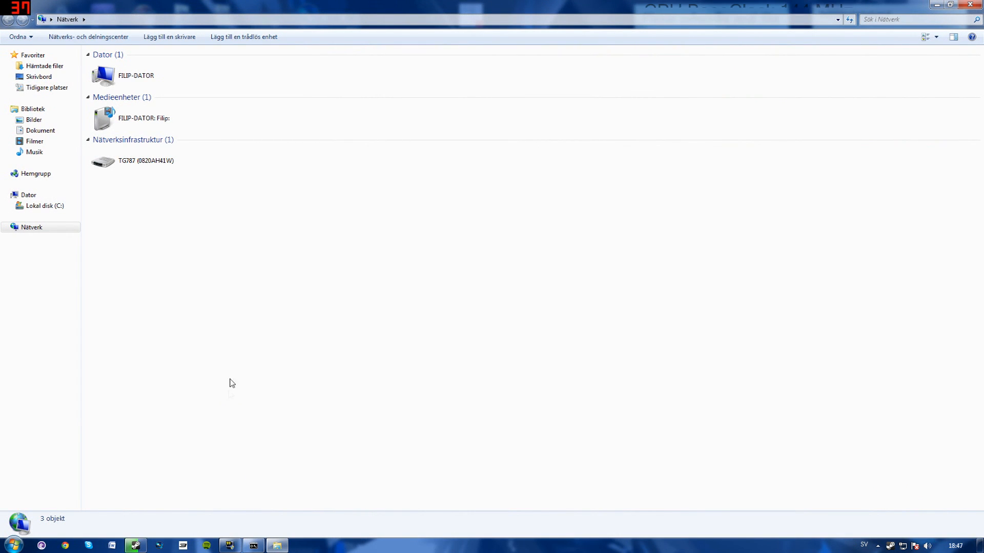
pyautogui.click(146, 160)
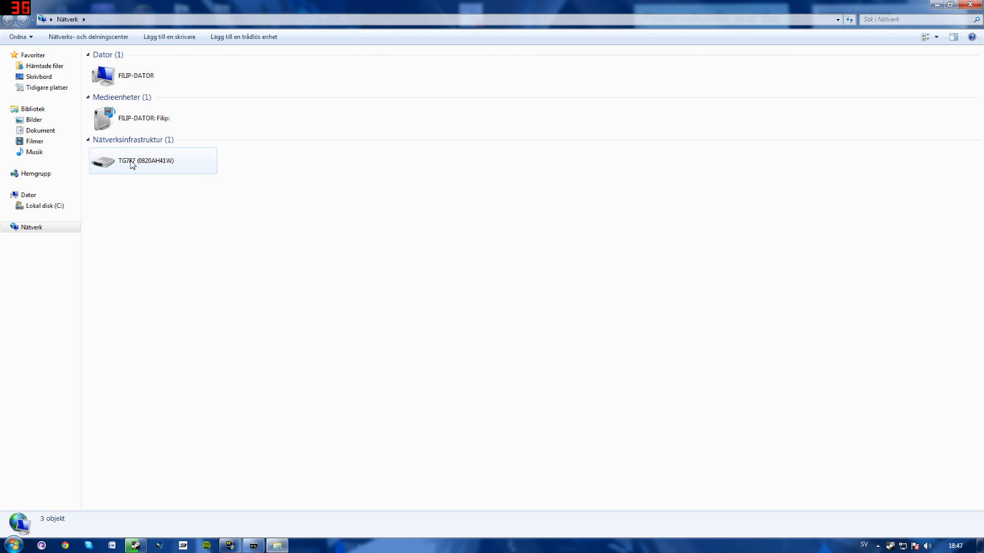
# Open the TG787 router's properties and its advanced port-mapping settings.
pyautogui.rightClick(146, 161)
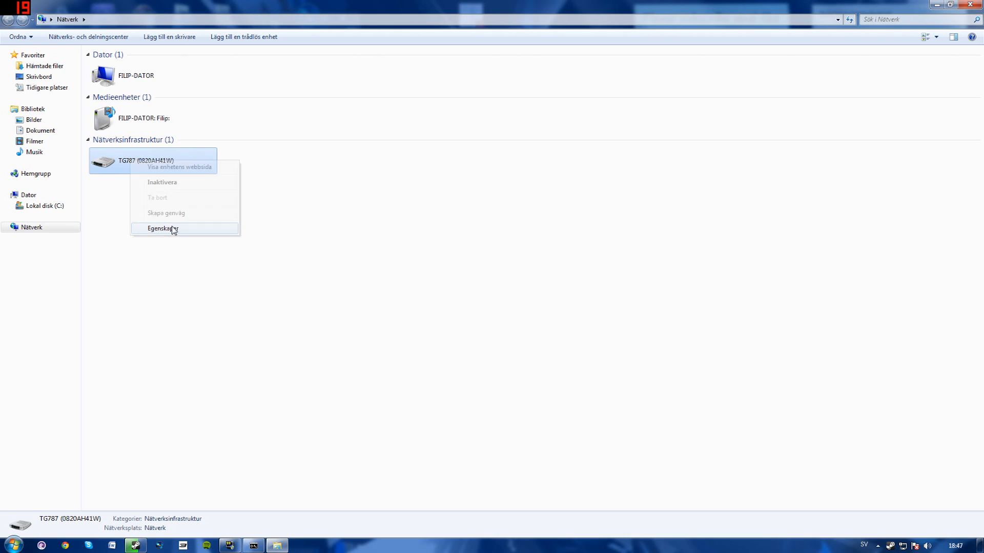
pyautogui.click(162, 227)
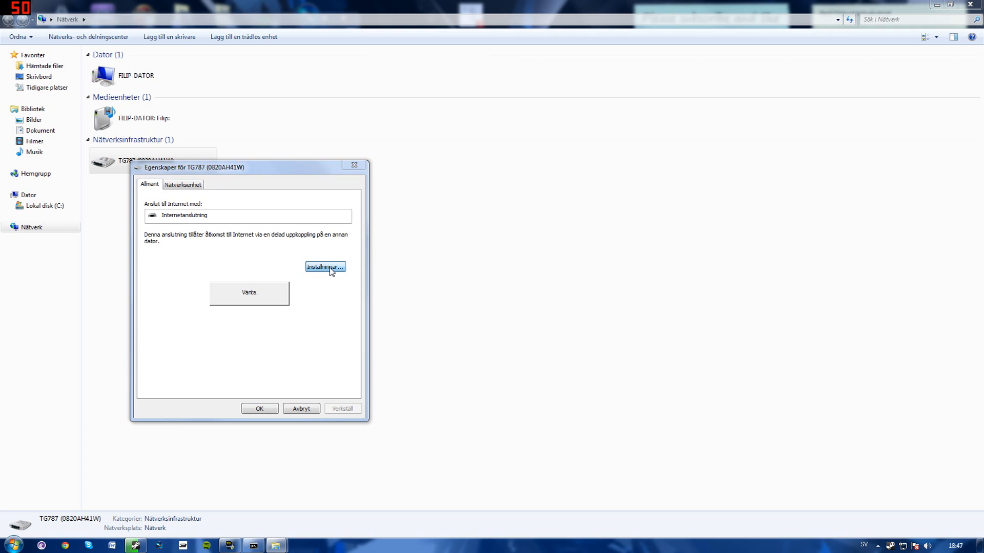
pyautogui.click(324, 267)
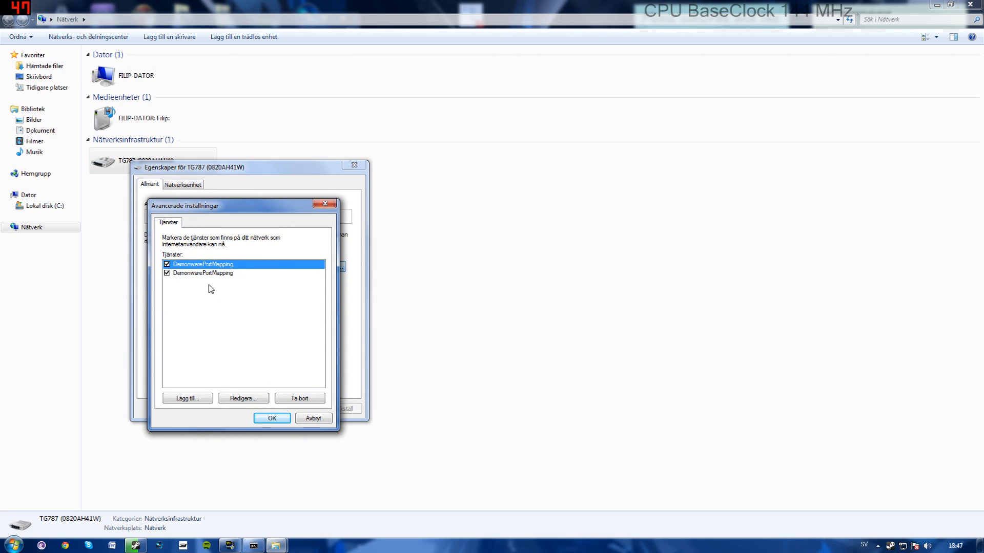
# Inspect and delete the duplicate DemonwarePortMapping service, then start a new service.
pyautogui.click(202, 273)
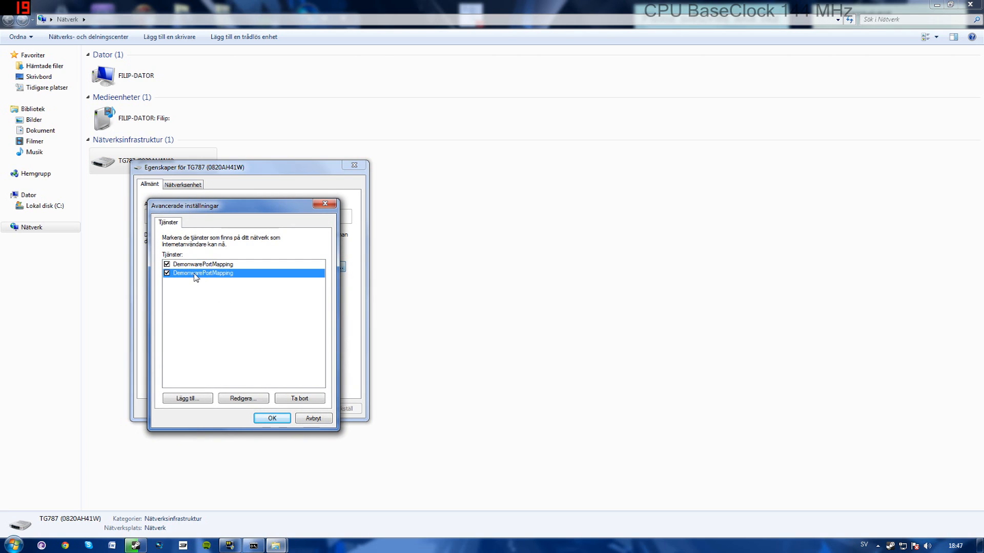
pyautogui.click(213, 265)
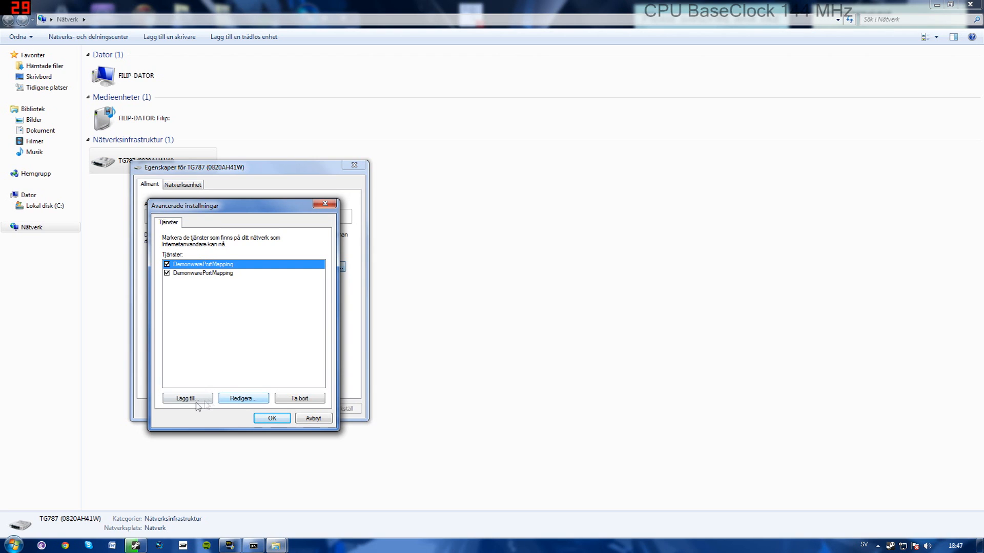
pyautogui.click(242, 398)
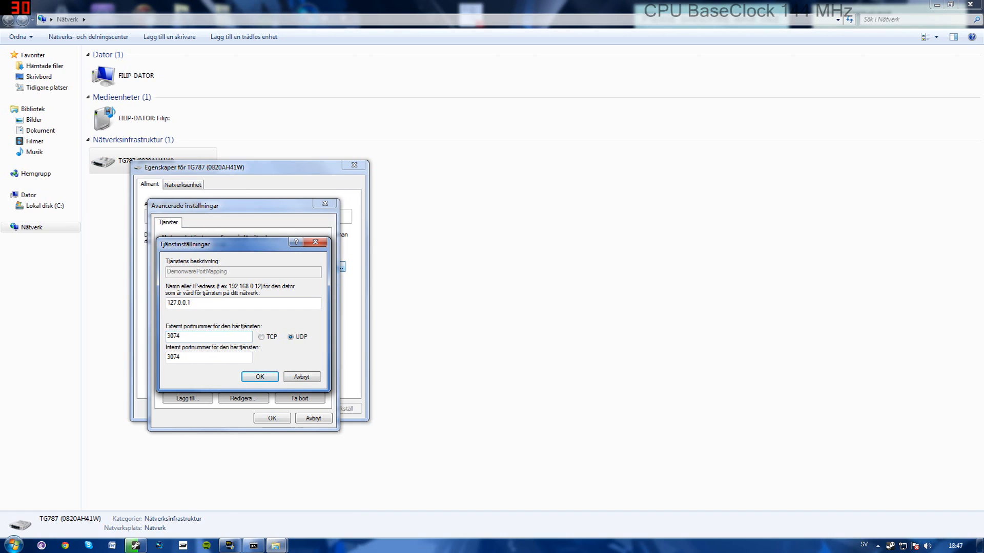
pyautogui.click(259, 378)
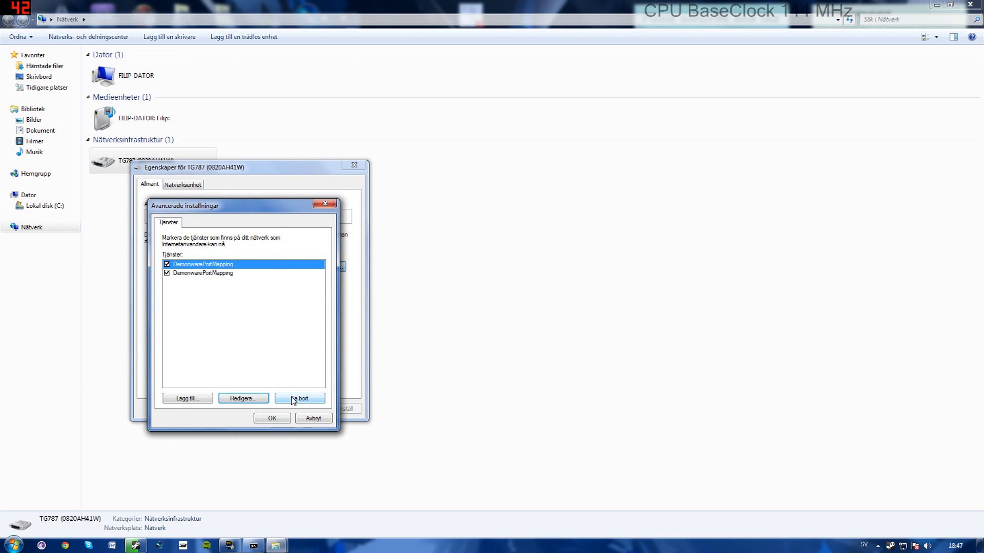
pyautogui.click(299, 398)
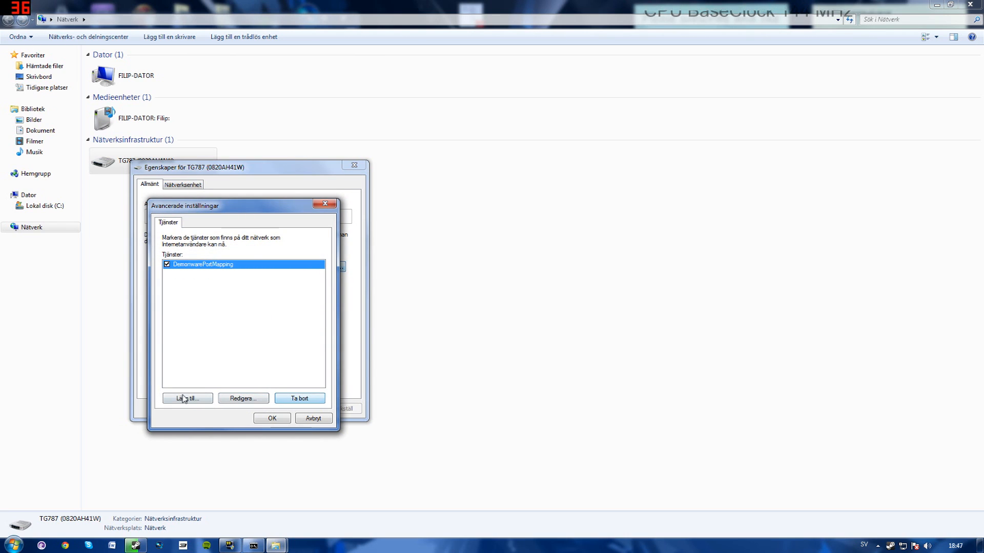
pyautogui.click(186, 398)
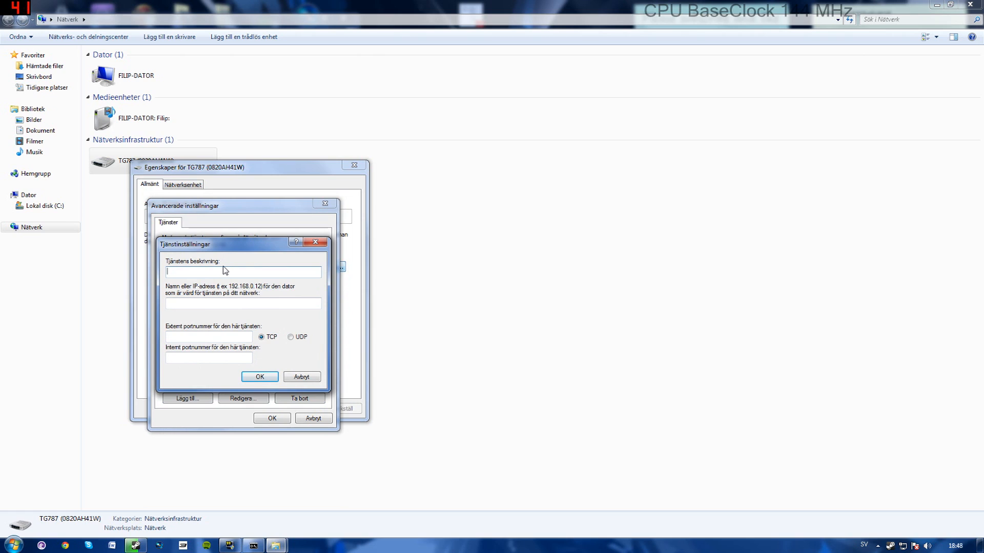
# Save service 'MW3' forwarding UDP ports 3074/3074 to host 192.168.1.72.
pyautogui.write('M')
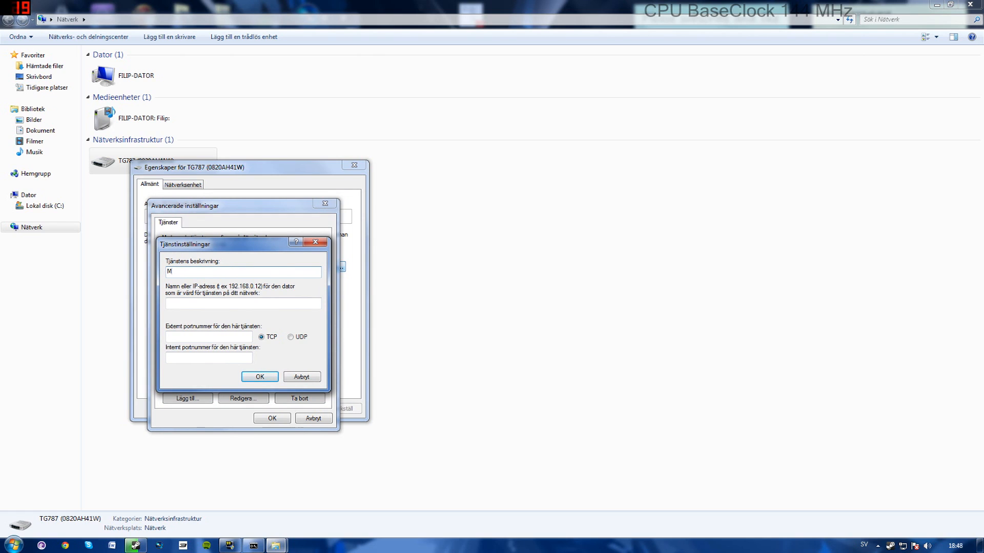
pyautogui.write('W3')
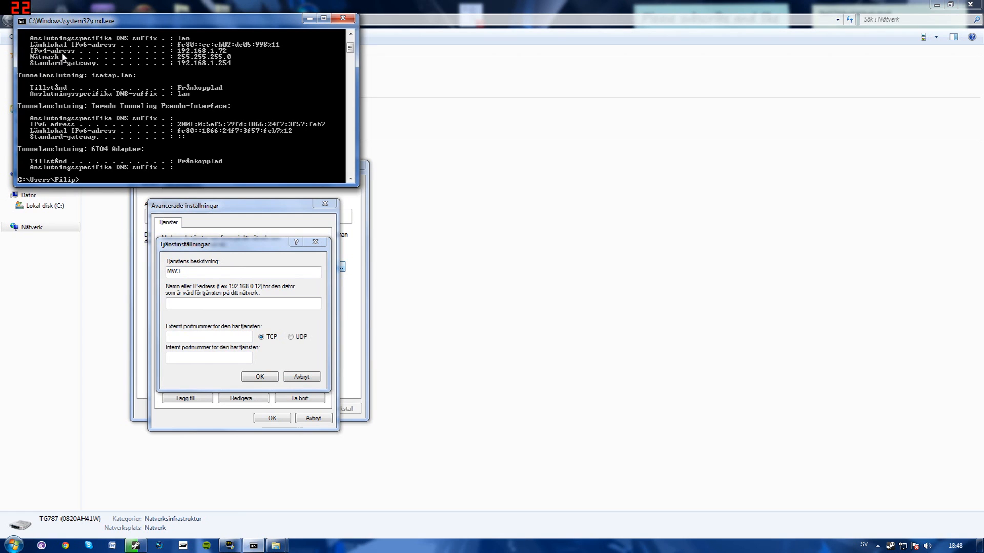
pyautogui.moveTo(189, 56)
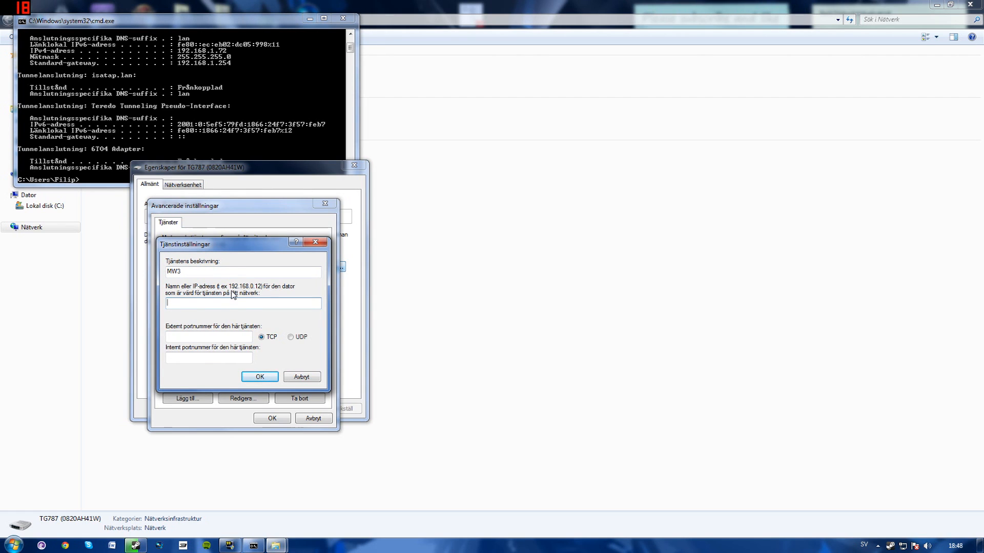
pyautogui.write('192.168.1.72')
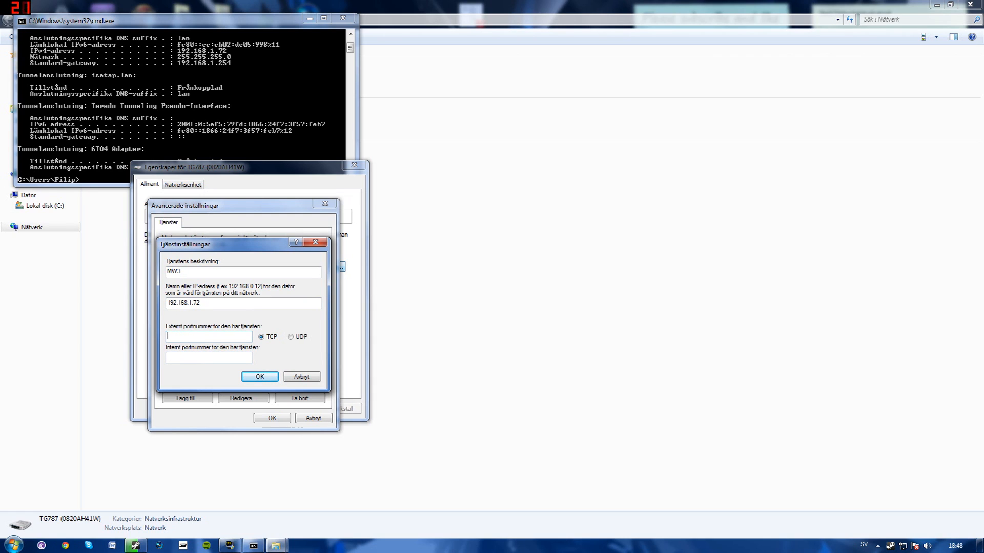
pyautogui.write('3074')
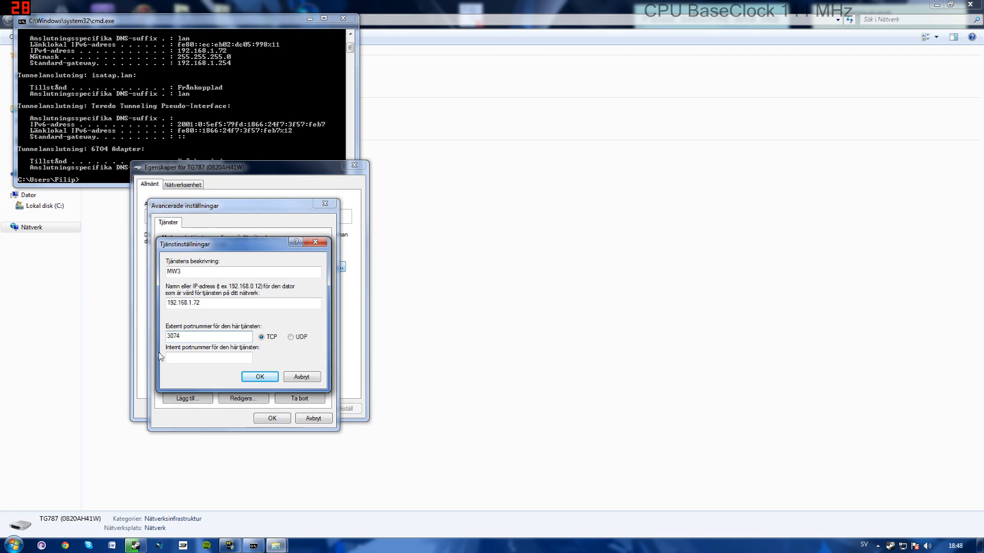
pyautogui.write('3074')
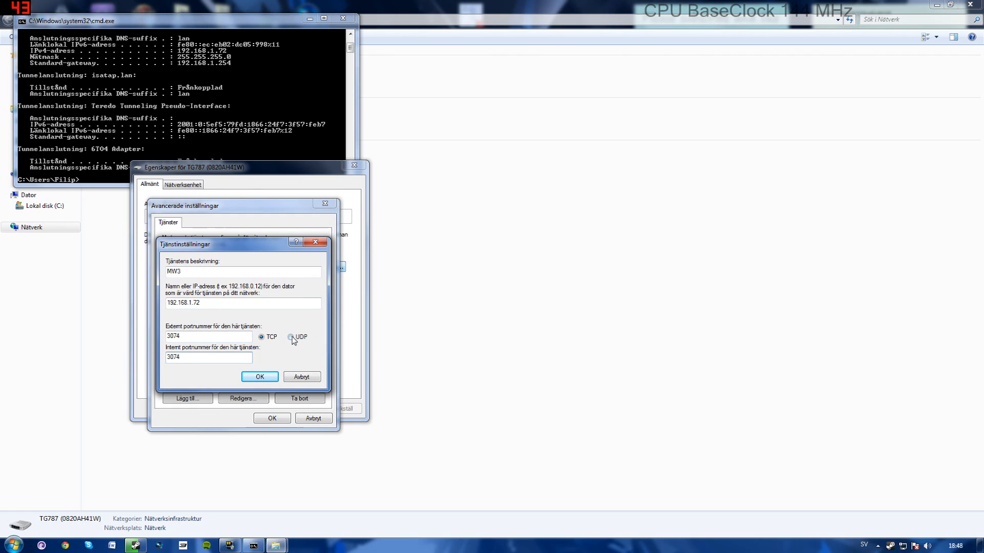
pyautogui.click(290, 337)
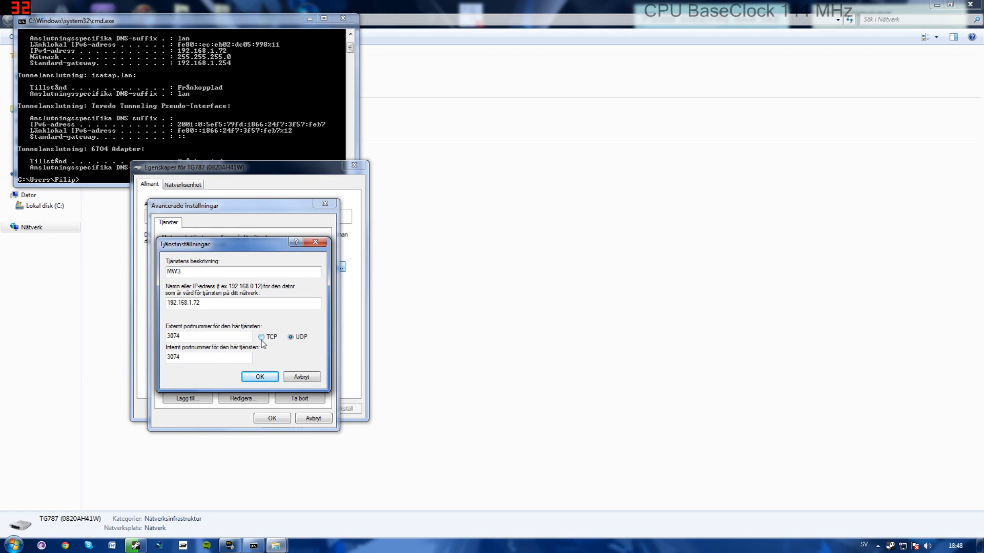
pyautogui.click(261, 337)
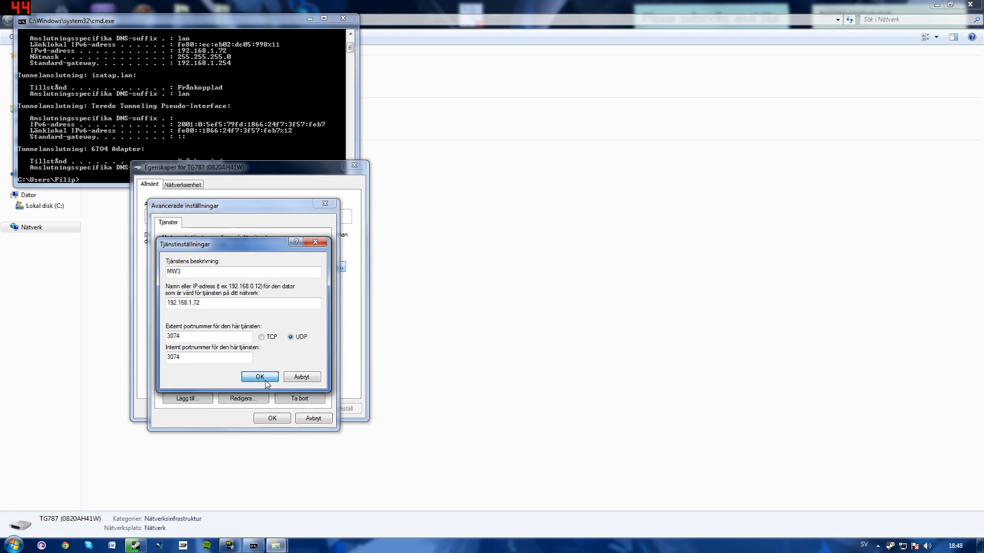
pyautogui.click(258, 377)
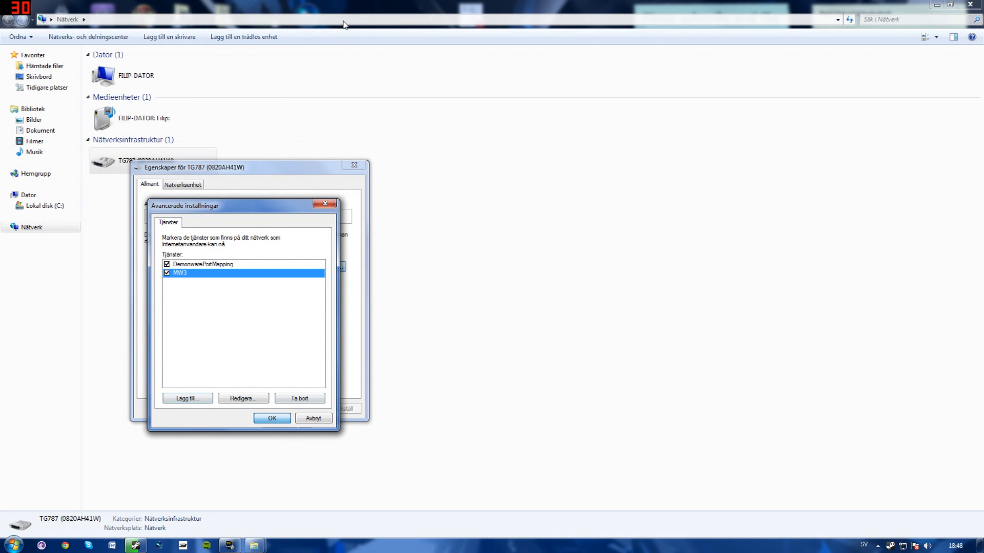
# Confirm Avancerade inställningar and TG787 properties with OK and close the Nätverk window.
pyautogui.click(271, 418)
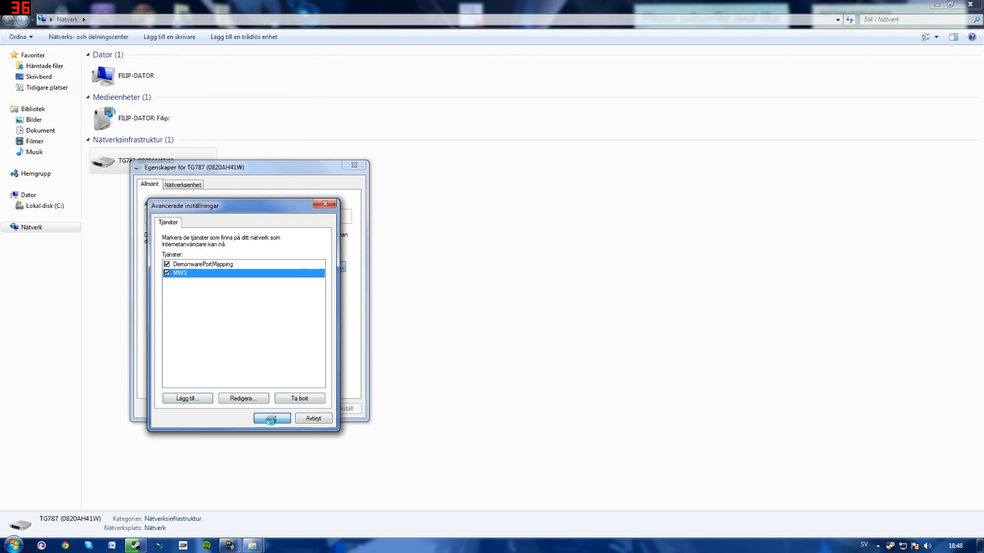
pyautogui.click(271, 419)
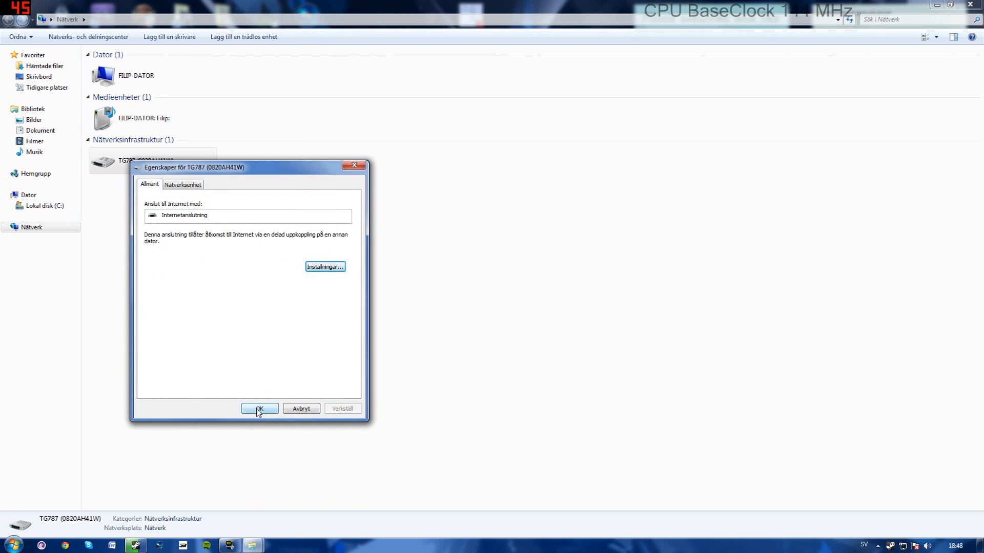
pyautogui.click(258, 408)
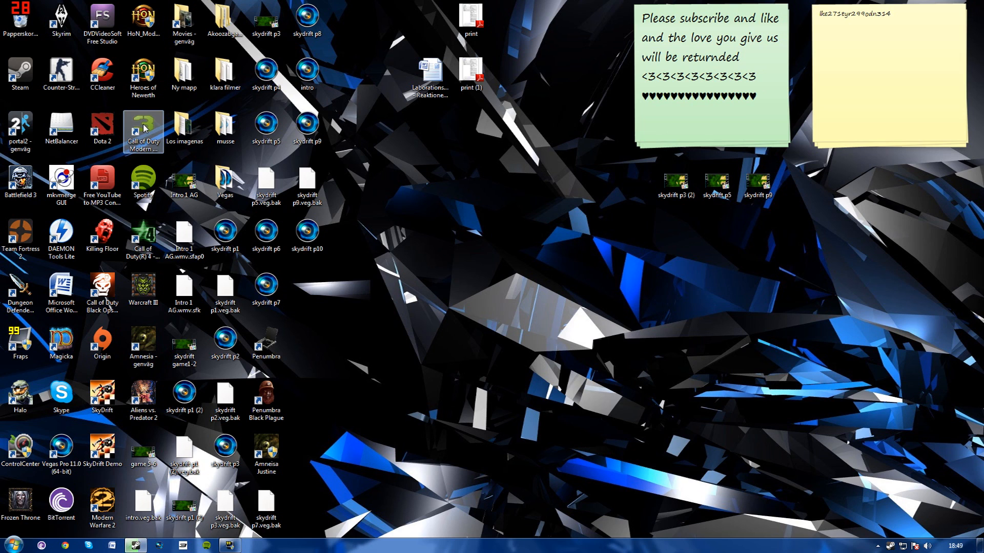
# Relaunch Modern Warfare 3 and enter online multiplayer, now showing NAT Type Open.
pyautogui.doubleClick(143, 128)
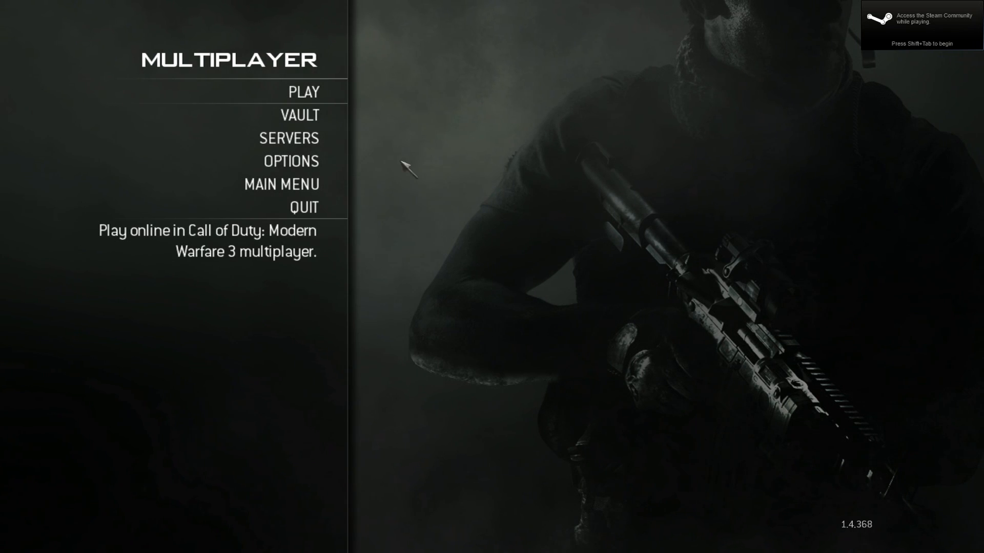
pyautogui.click(303, 91)
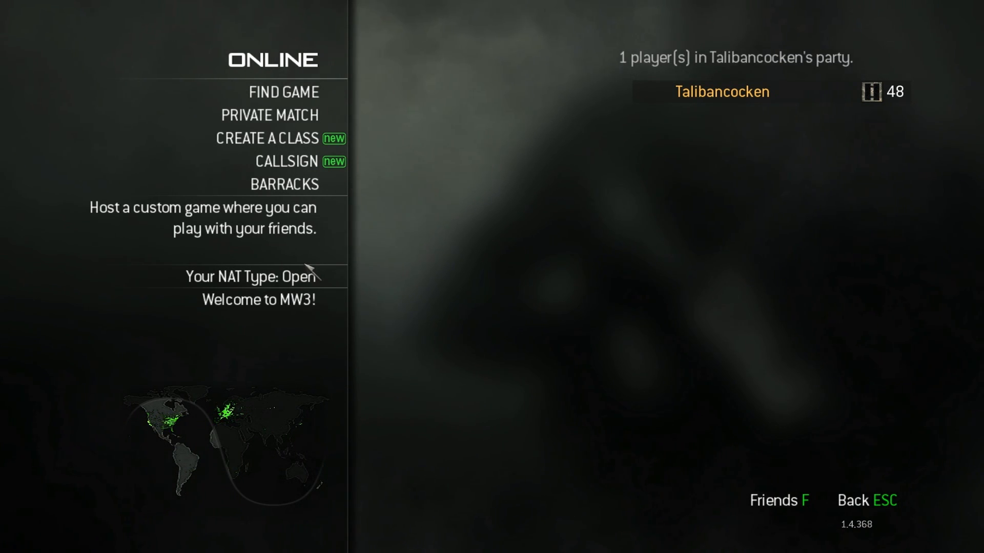
pyautogui.moveTo(336, 280)
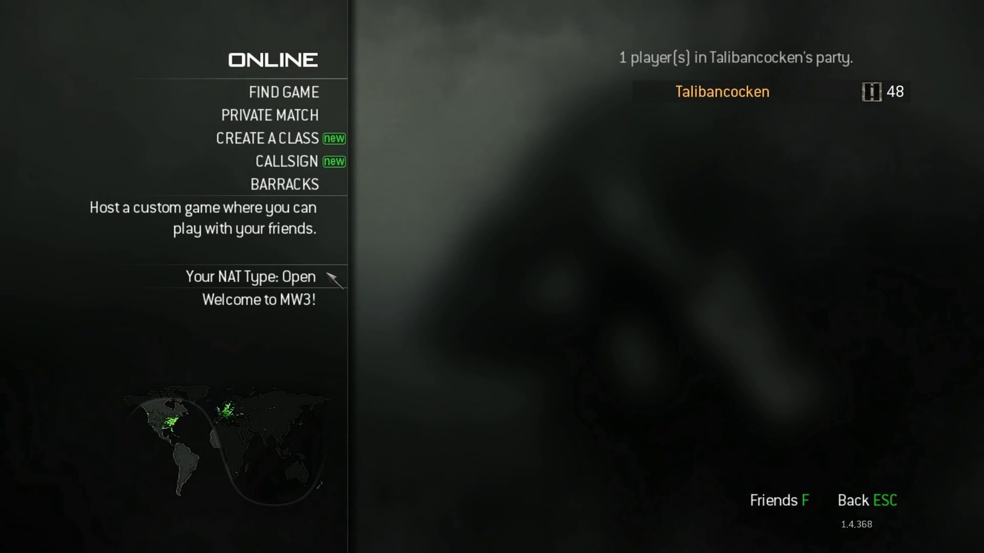